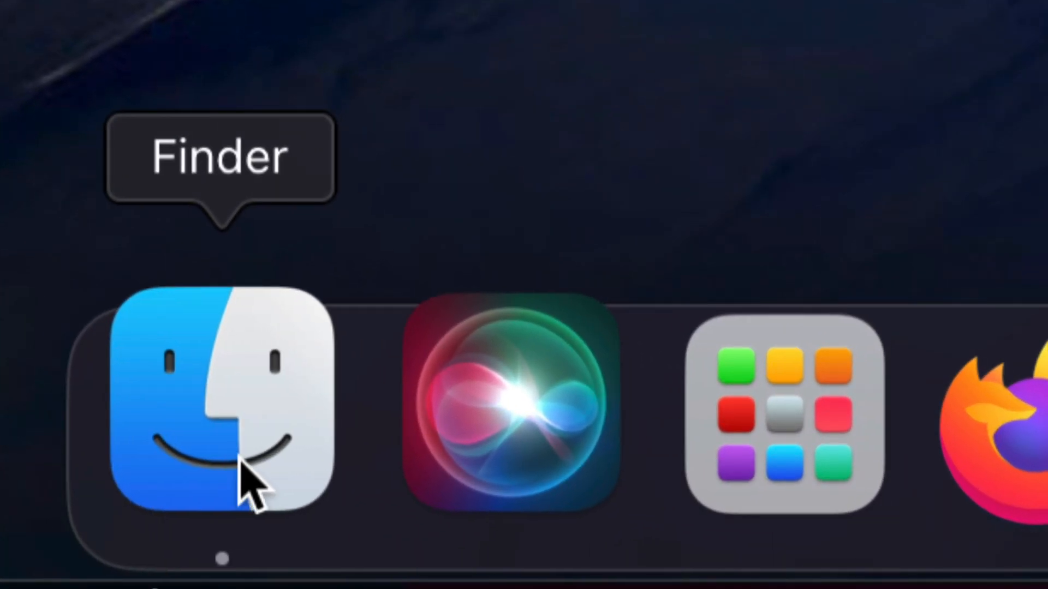
- Open a Finder window and select the iPhone 'Tech & Design (2)' in the sidebar
left_click(219, 414)
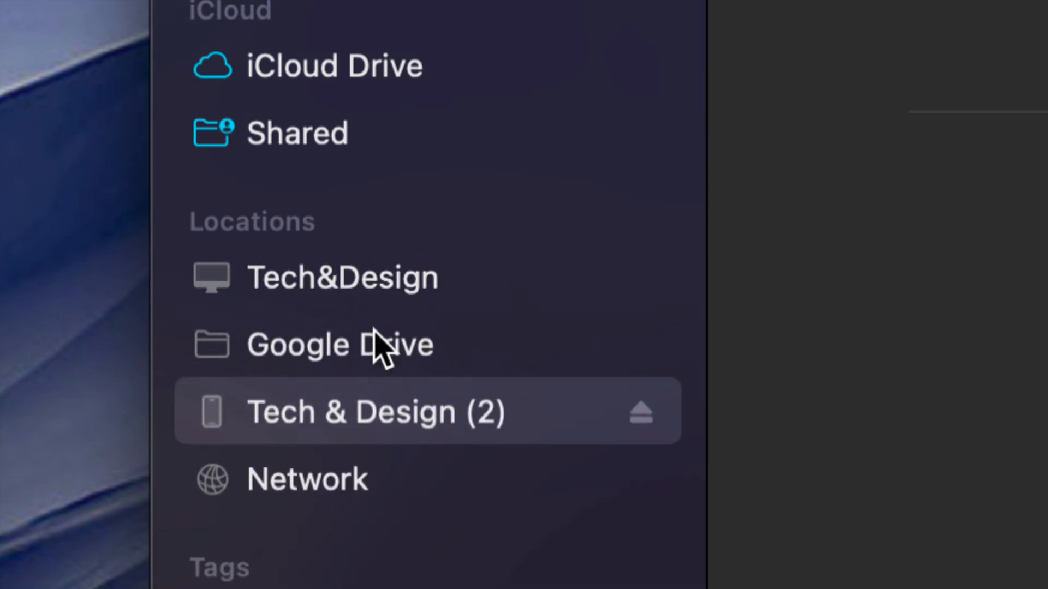
mouse_move(364, 497)
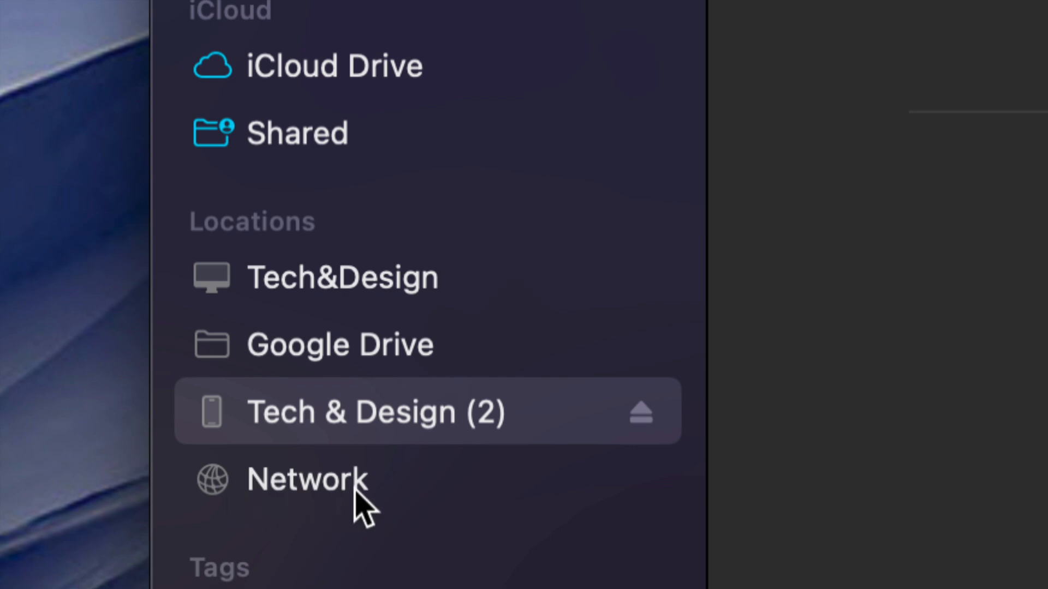
mouse_move(345, 411)
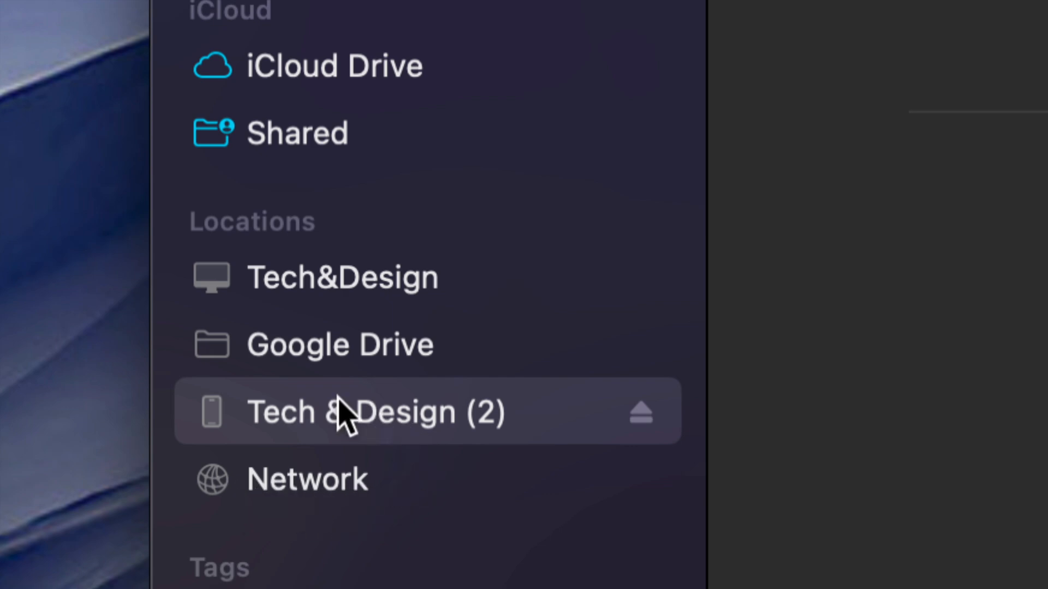
mouse_move(186, 464)
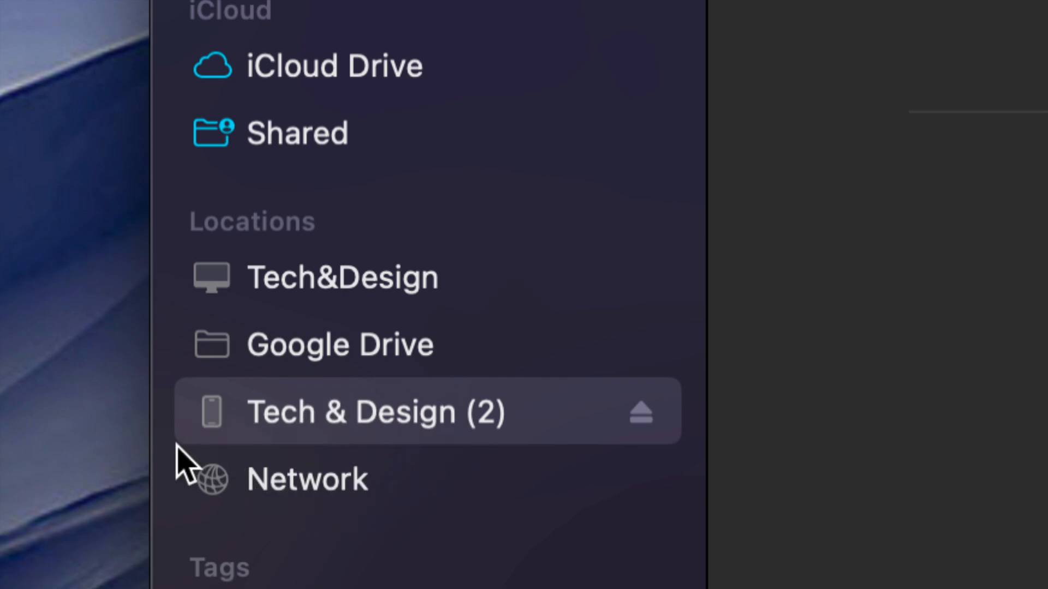
mouse_move(584, 451)
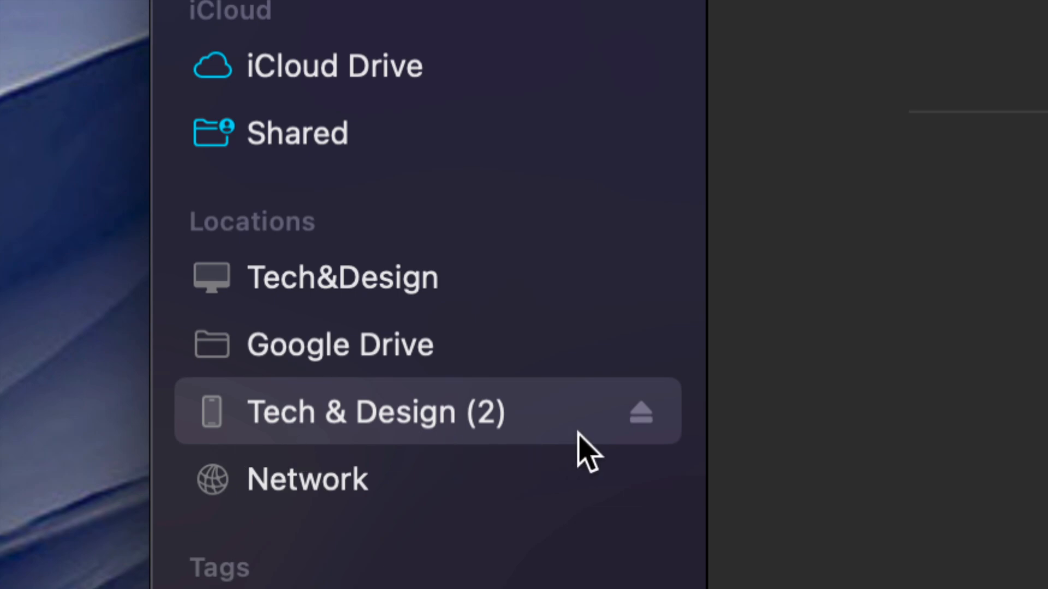
left_click(374, 411)
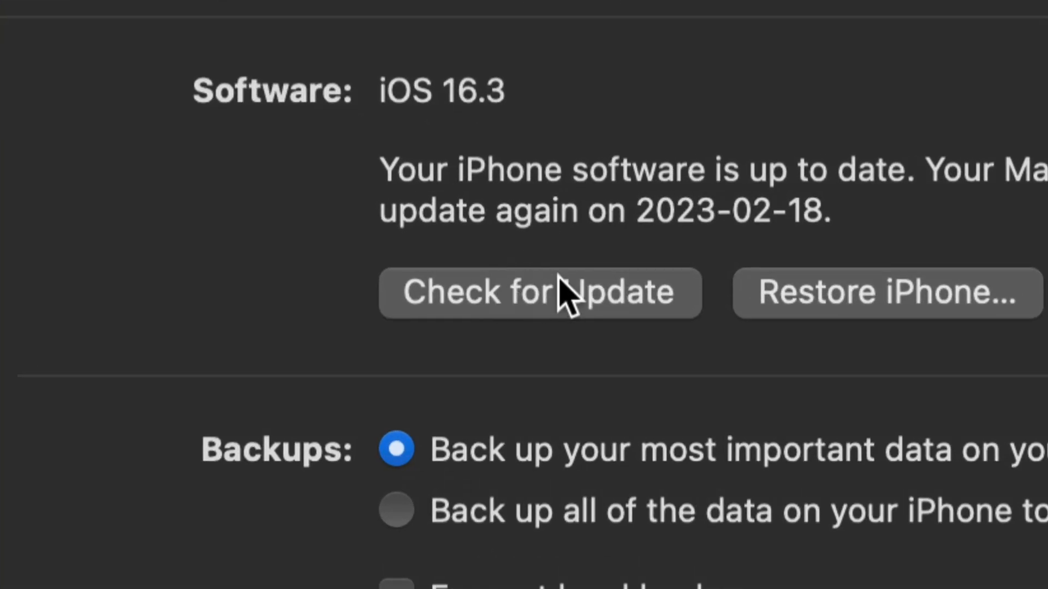
mouse_move(635, 166)
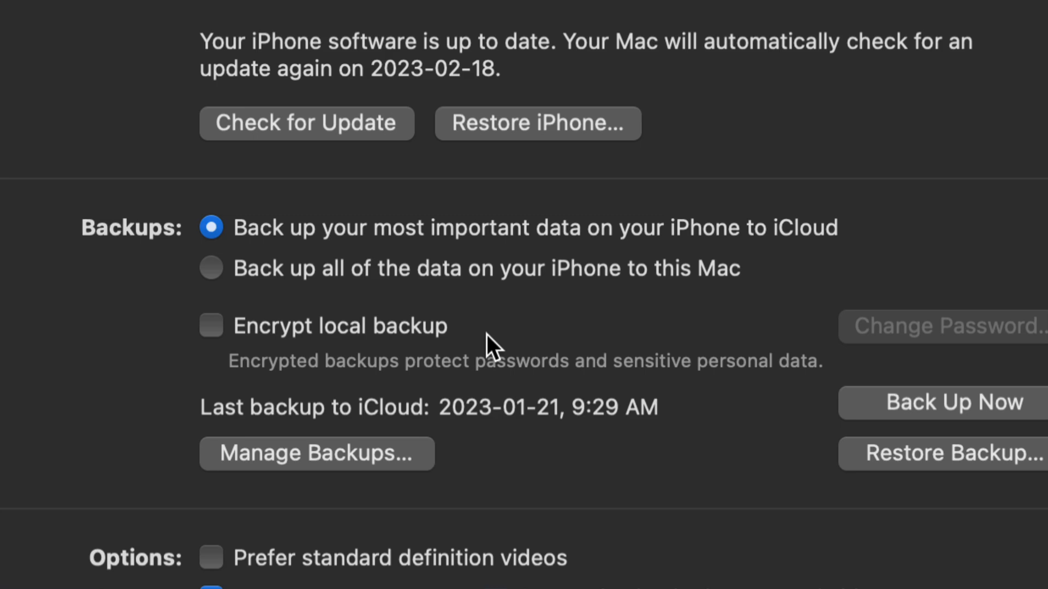
mouse_move(645, 377)
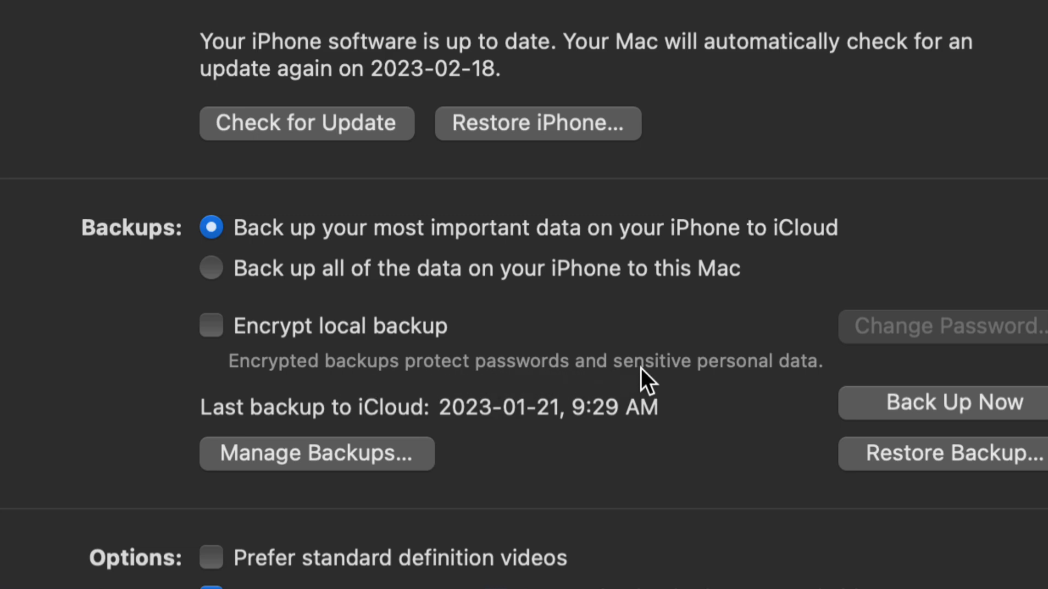
mouse_move(350, 371)
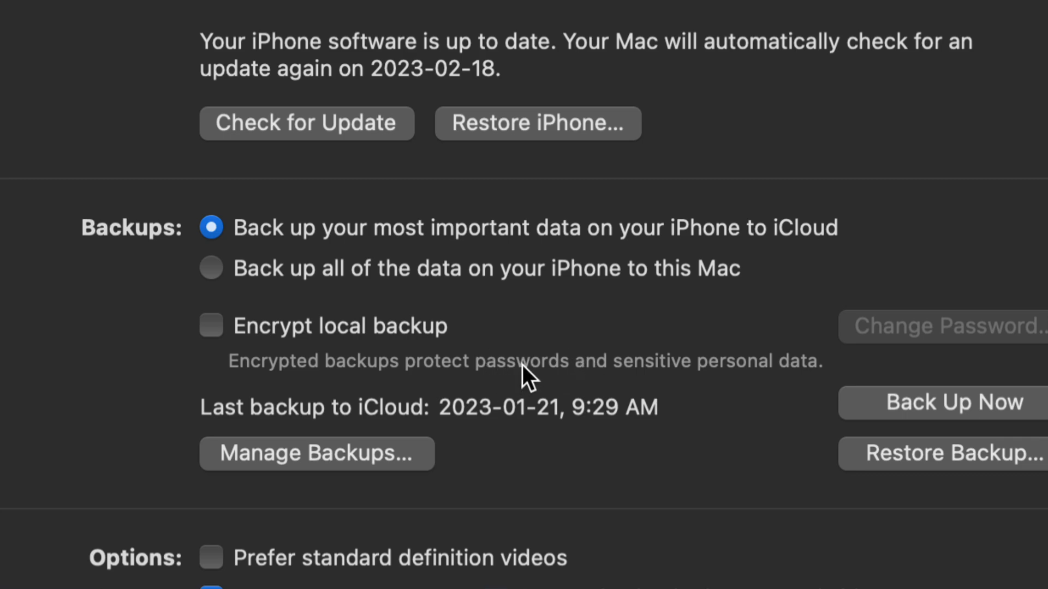
mouse_move(220, 334)
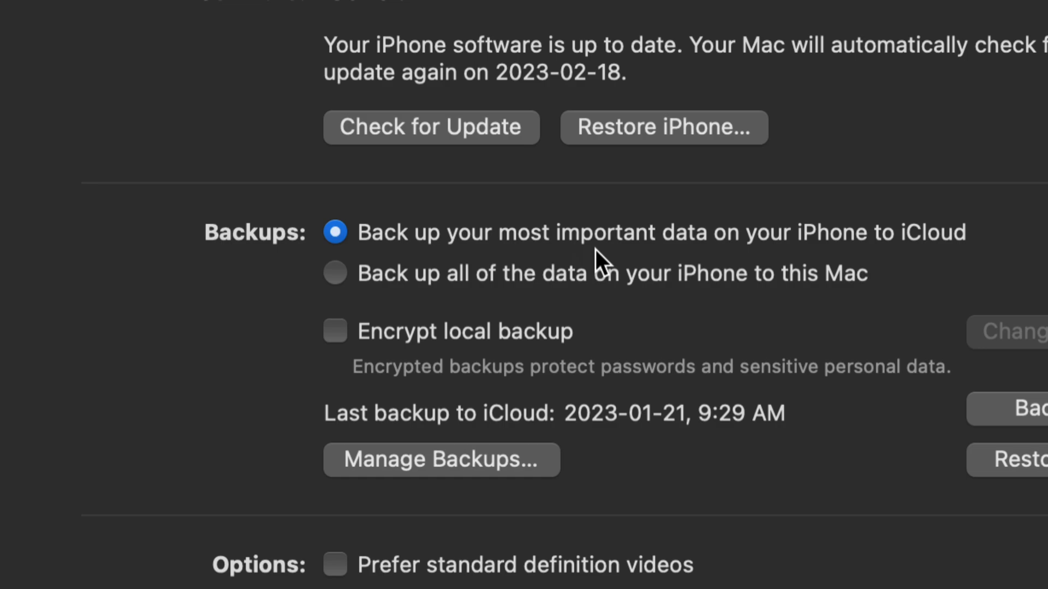
mouse_move(986, 255)
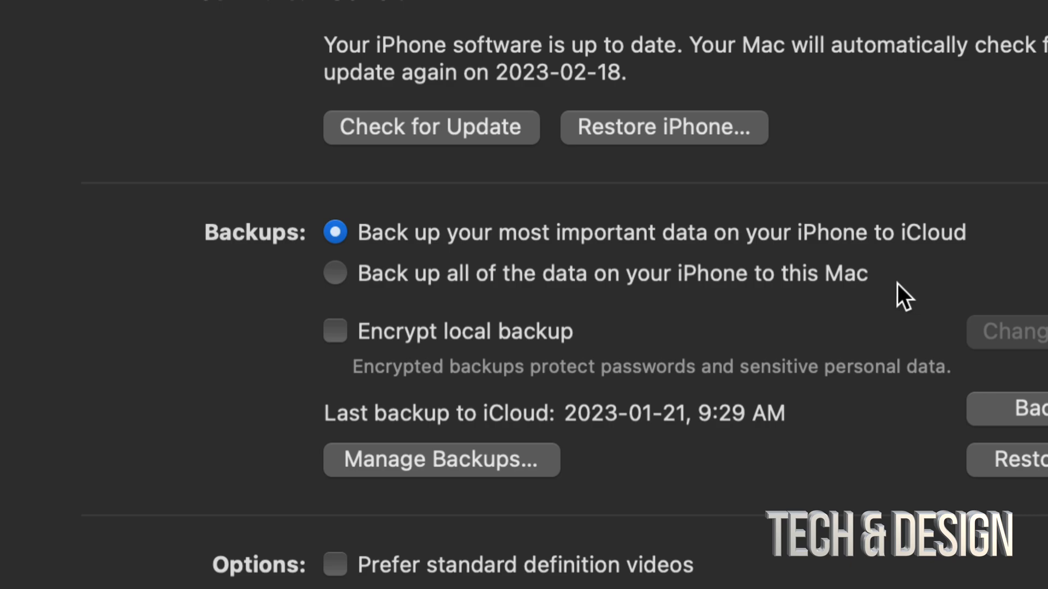
mouse_move(685, 280)
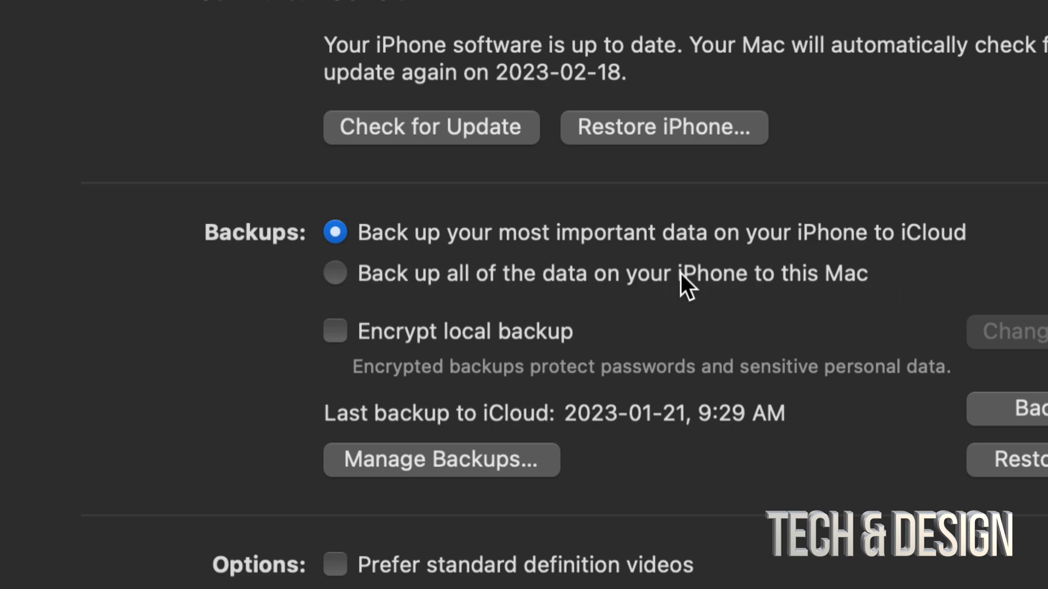
mouse_move(958, 261)
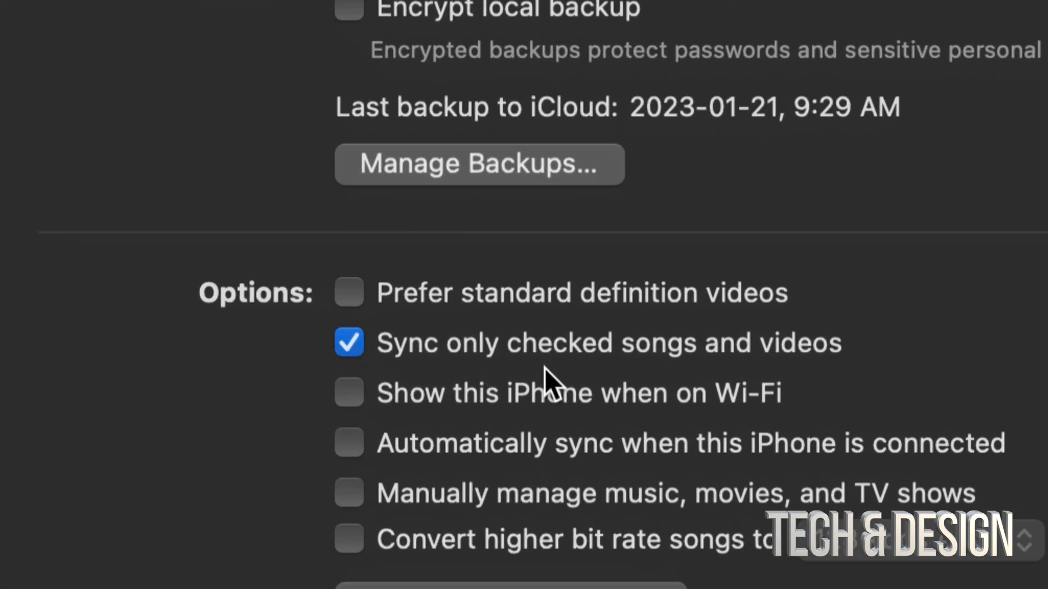
scroll("down", 3)
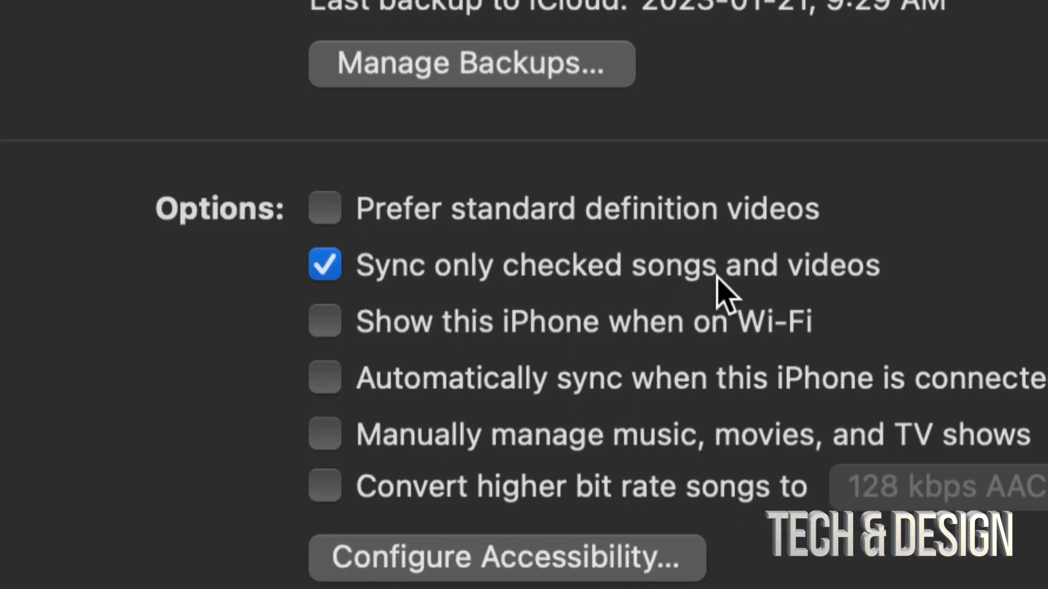
mouse_move(828, 295)
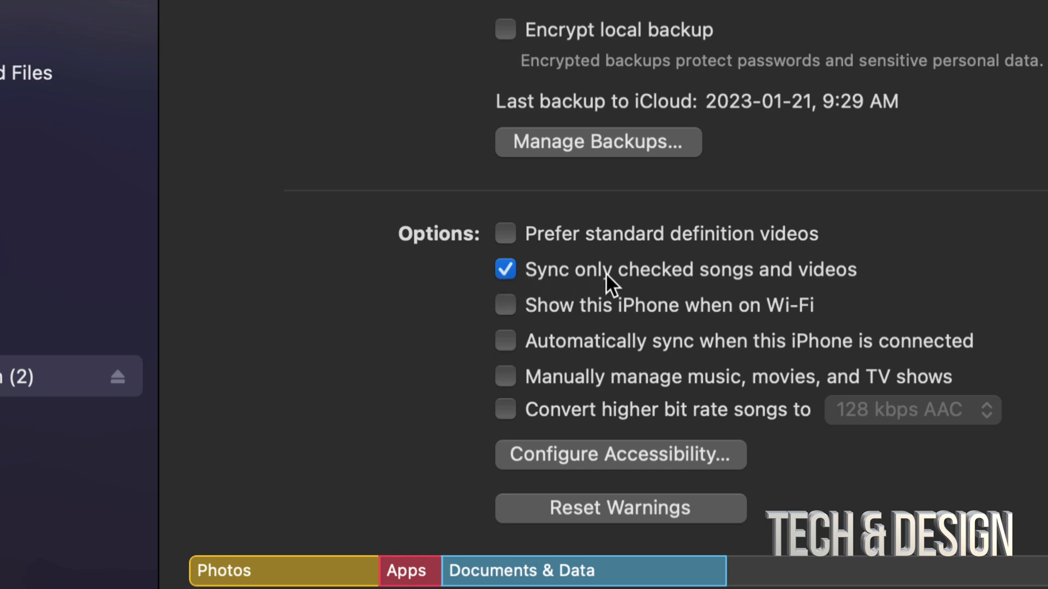
mouse_move(950, 302)
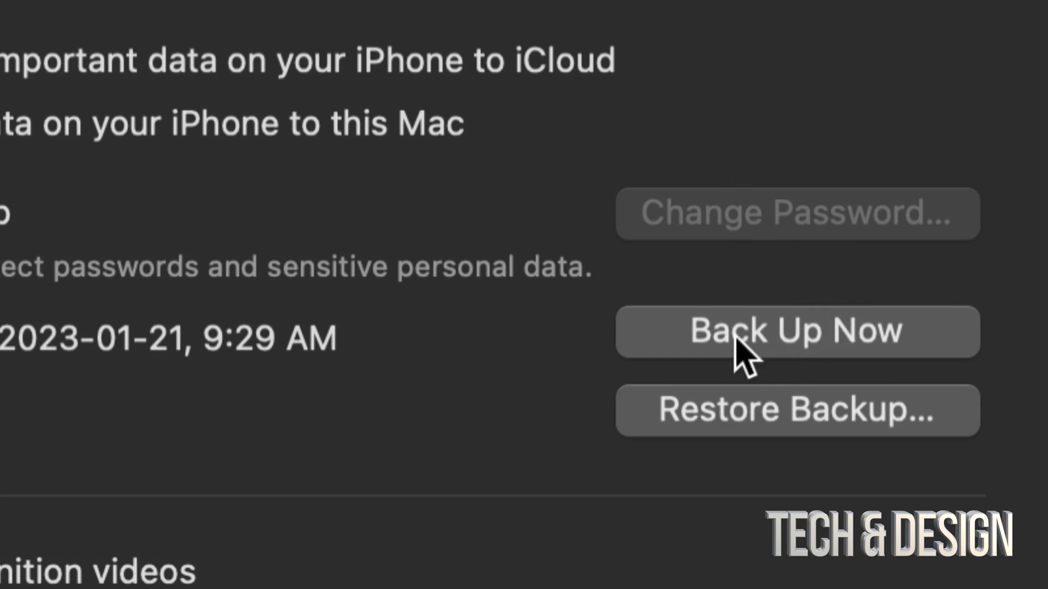
mouse_move(735, 361)
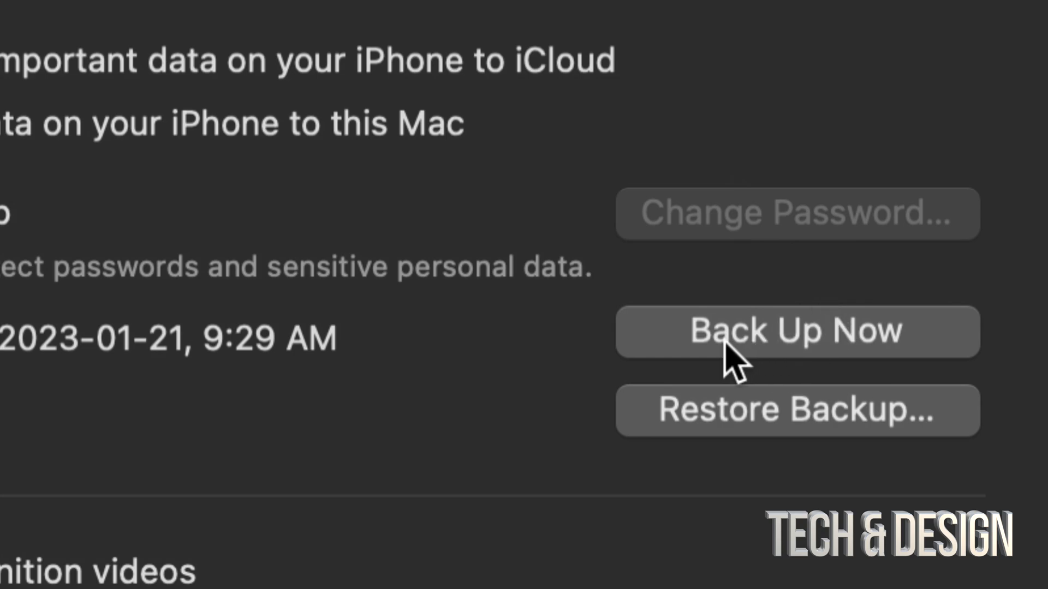
- Start an iPhone backup now and choose to encrypt it
left_click(796, 331)
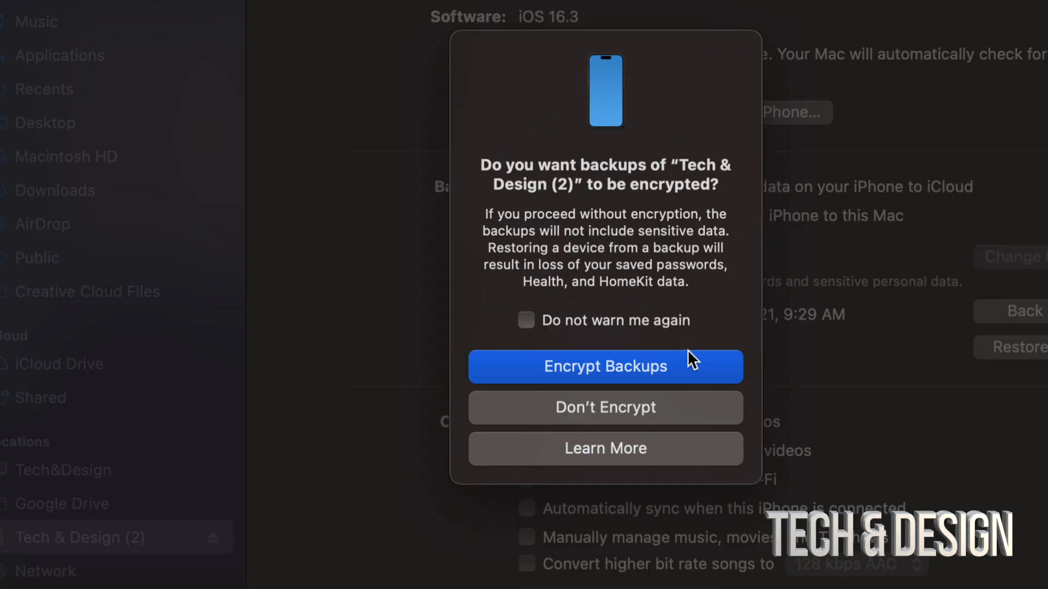
mouse_move(636, 377)
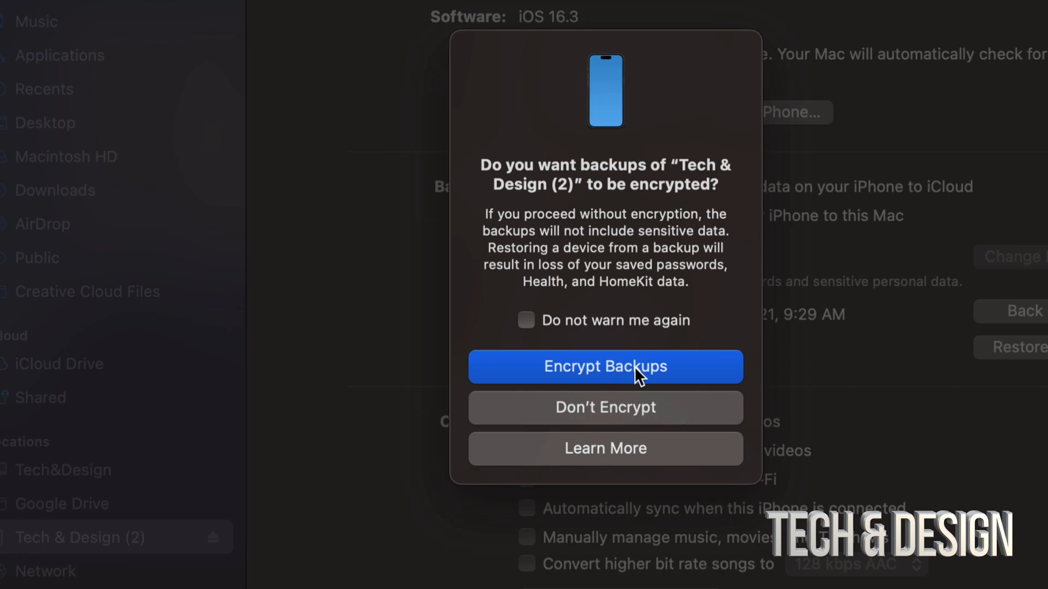
mouse_move(535, 383)
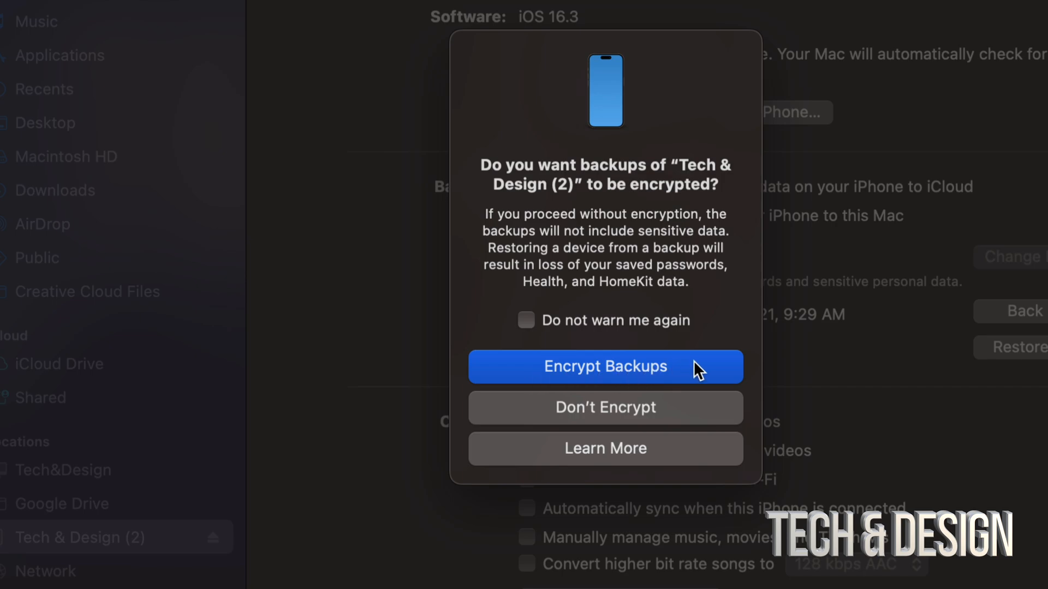
left_click(605, 366)
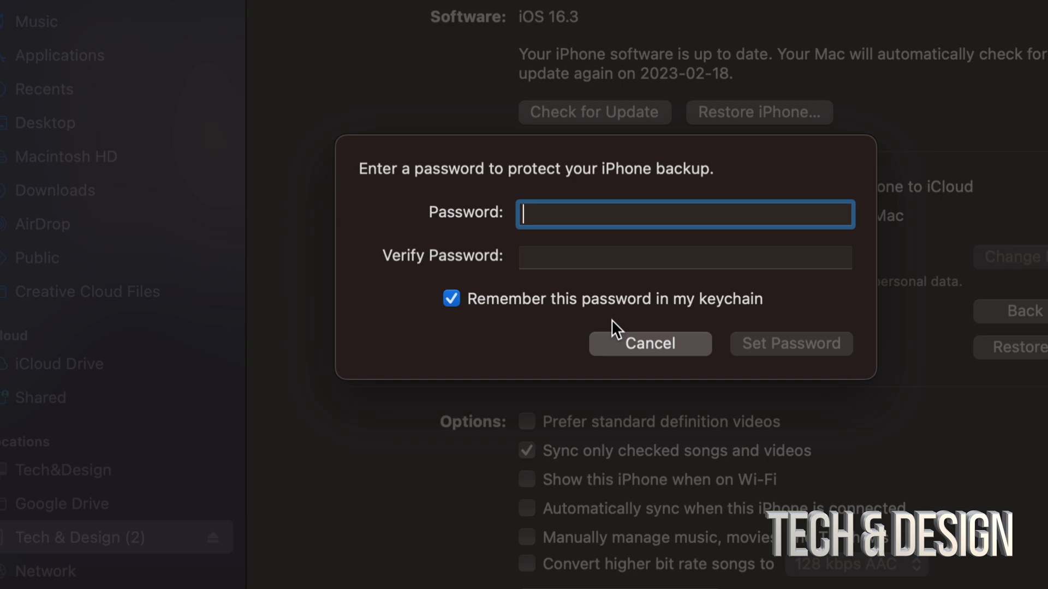
- Enter and verify the backup password, keeping it in the keychain, and set it
type("••••")
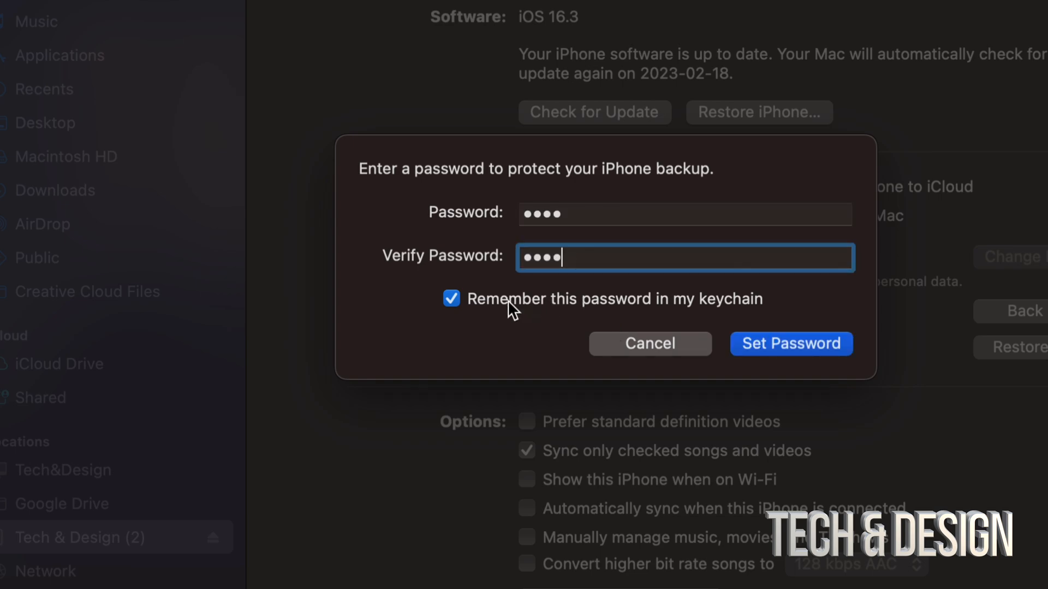
mouse_move(755, 314)
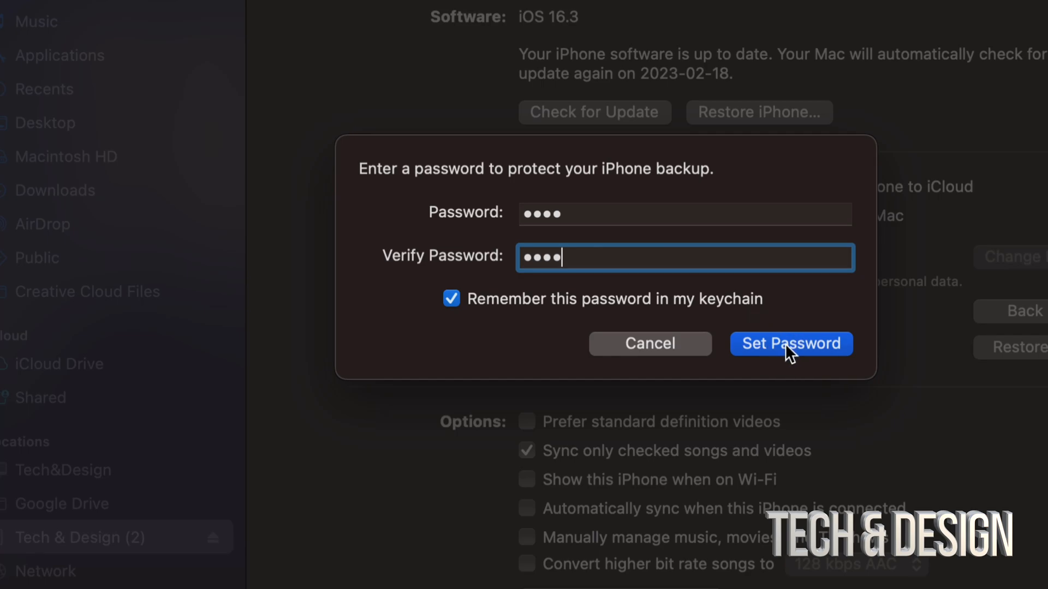
left_click(790, 343)
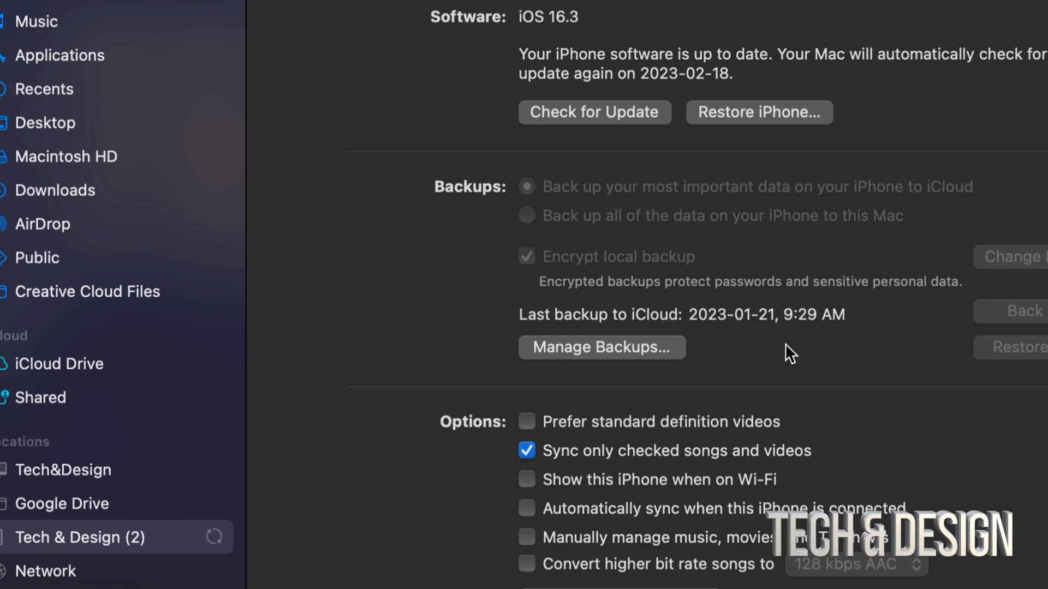
mouse_move(801, 331)
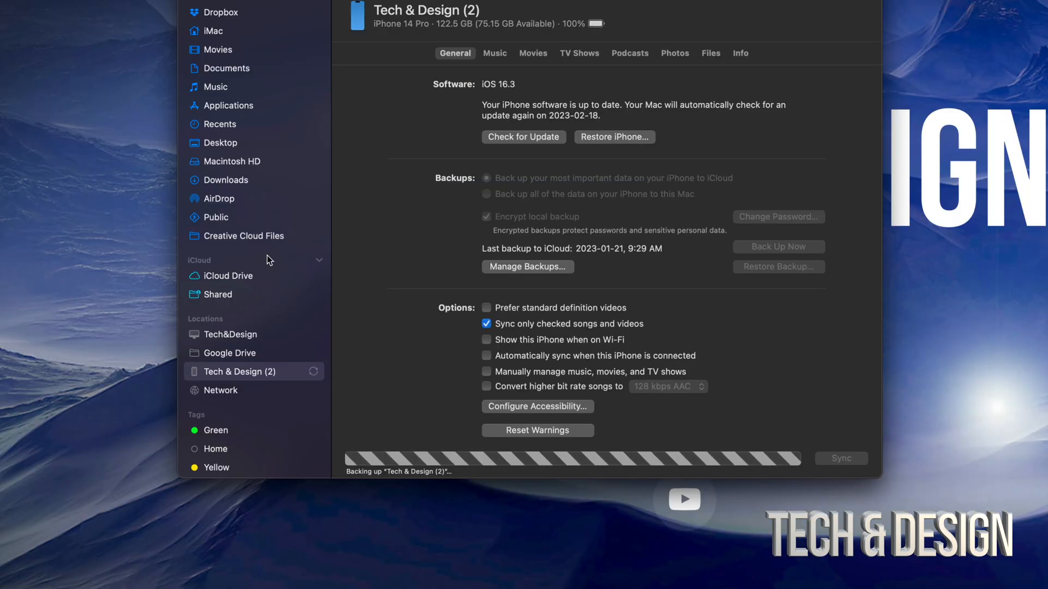
mouse_move(549, 116)
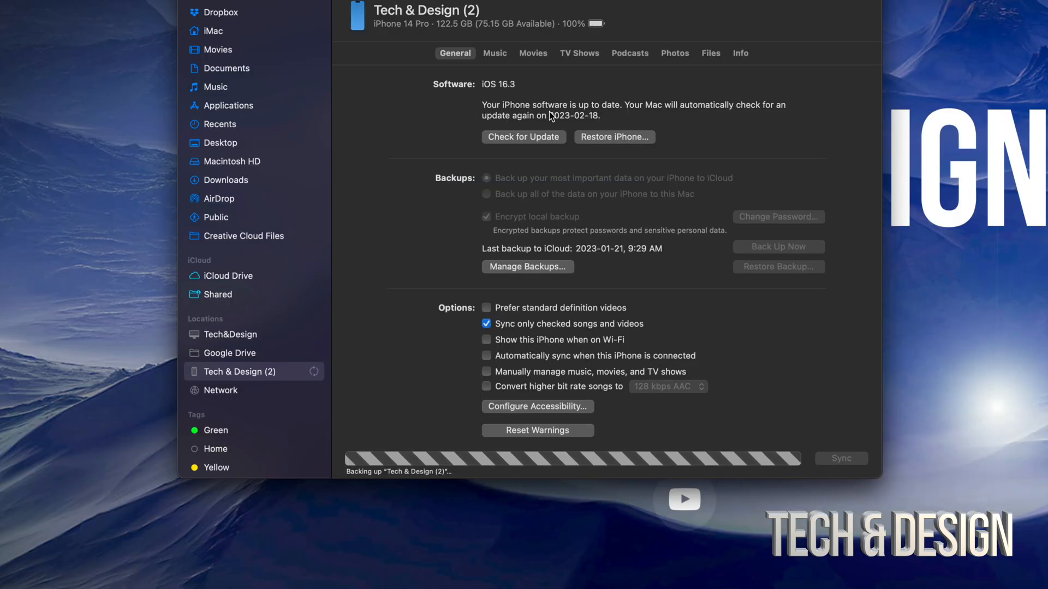
mouse_move(527, 42)
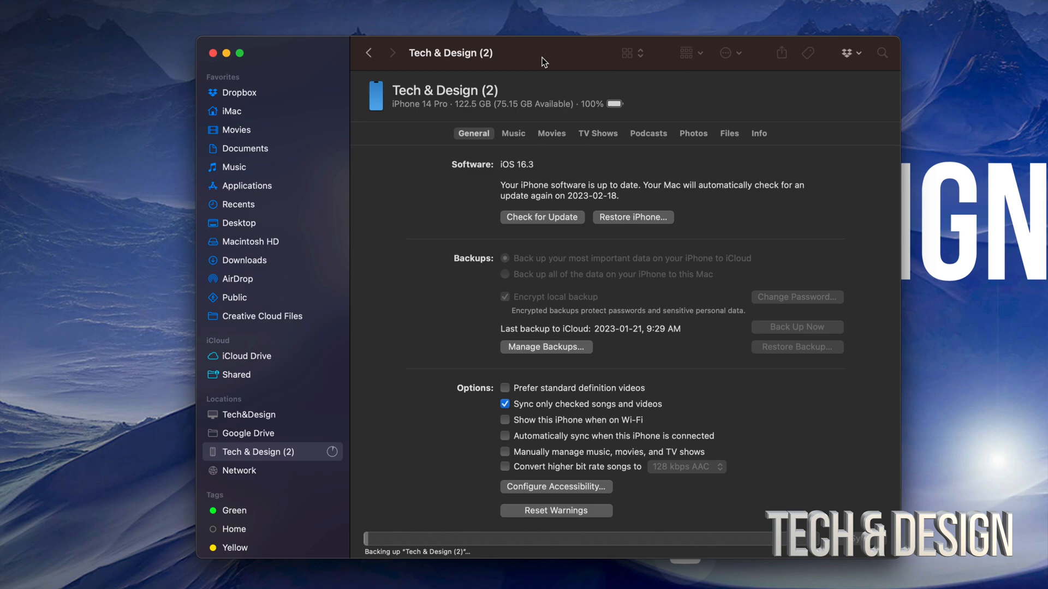
mouse_move(573, 553)
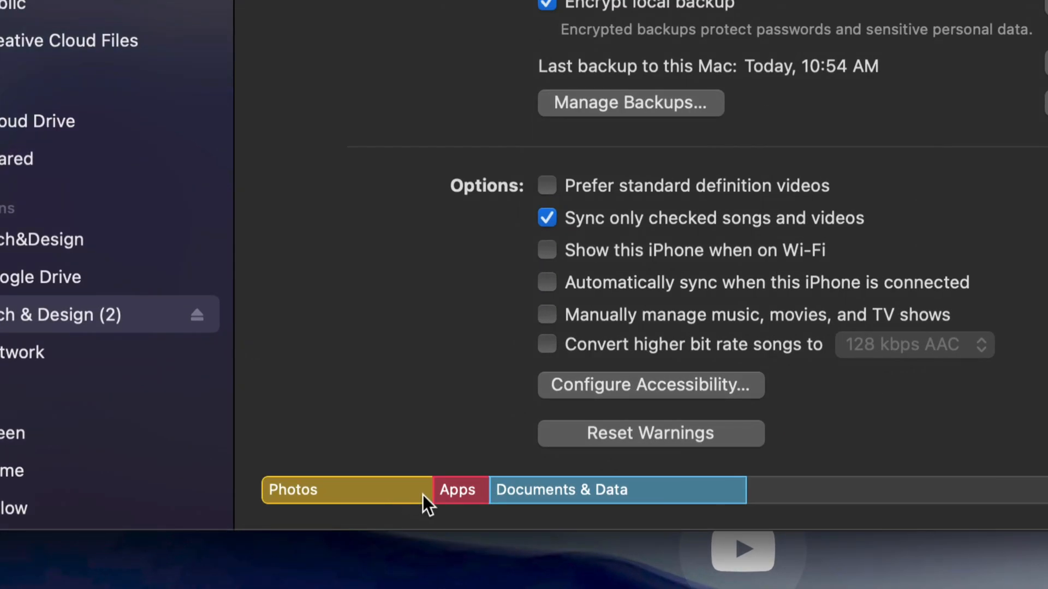
mouse_move(672, 499)
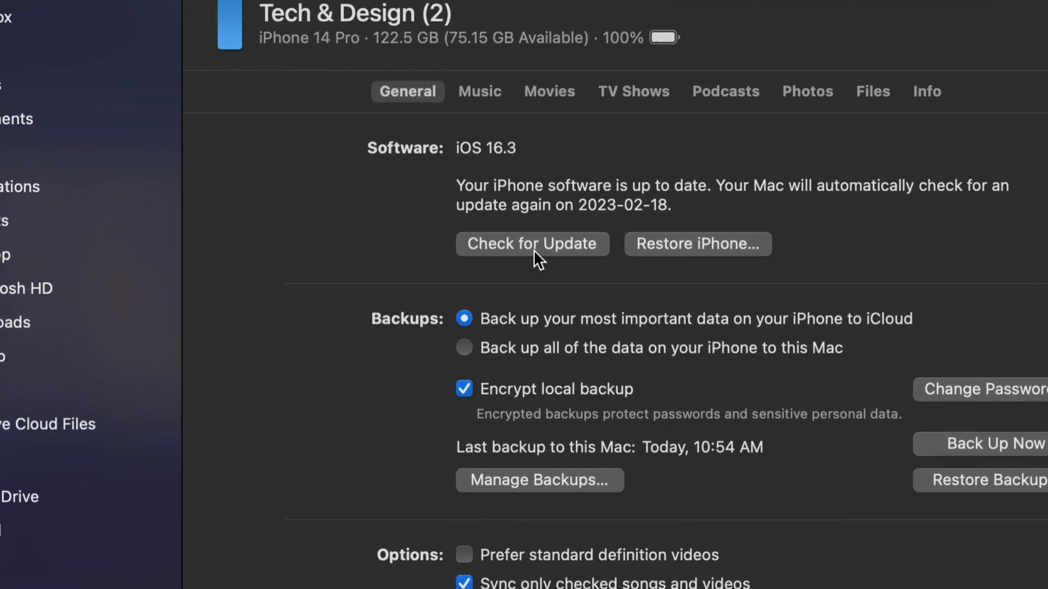
- Check for updates and choose Download and Update for iOS 16.3.1
left_click(531, 243)
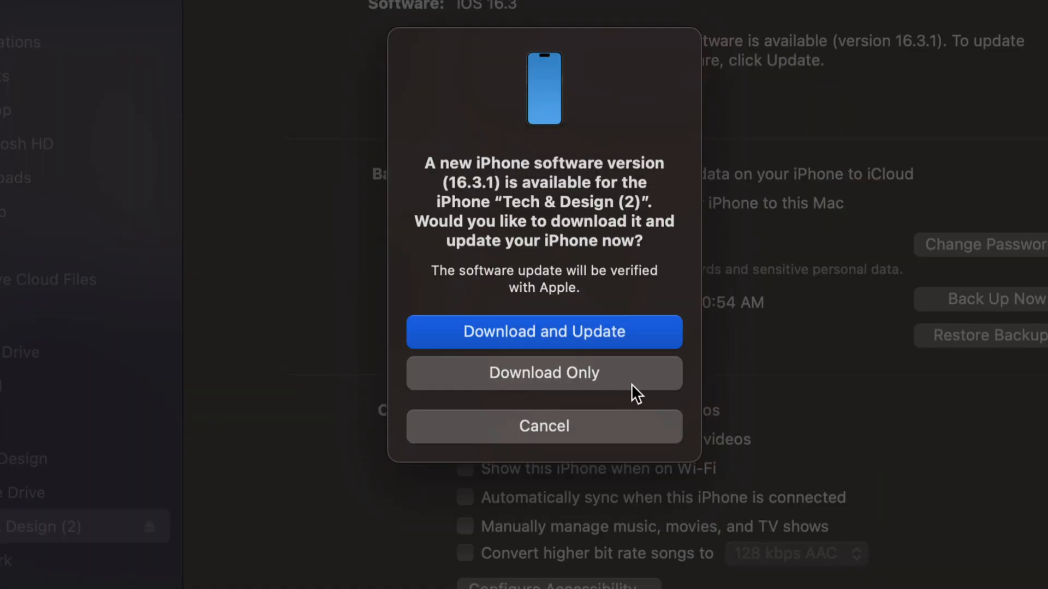
mouse_move(612, 337)
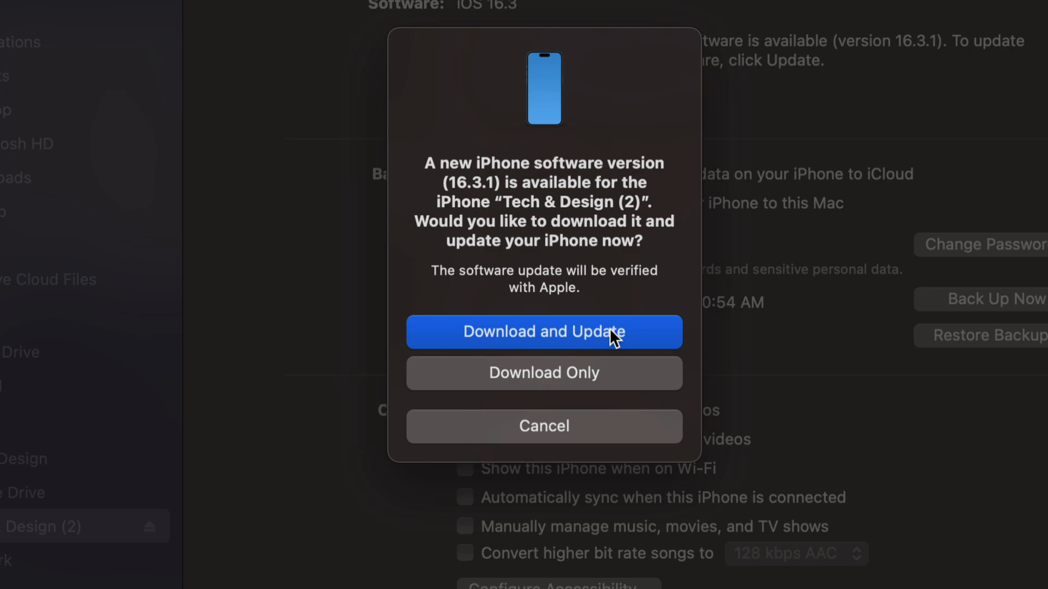
left_click(543, 332)
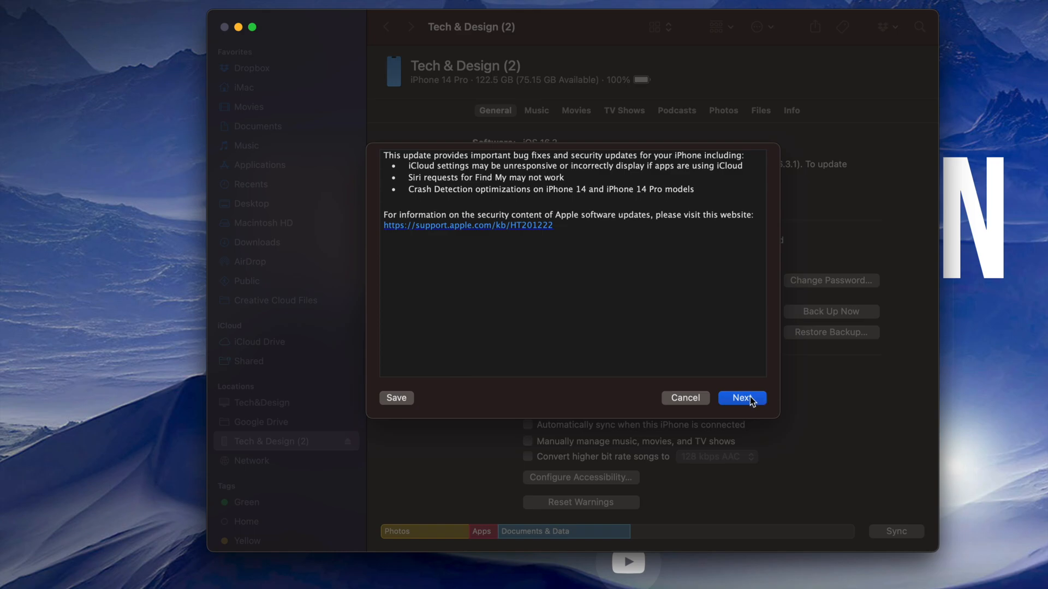
- Accept the iOS 16.3.1 release notes and passcode notice to begin the download
left_click(741, 397)
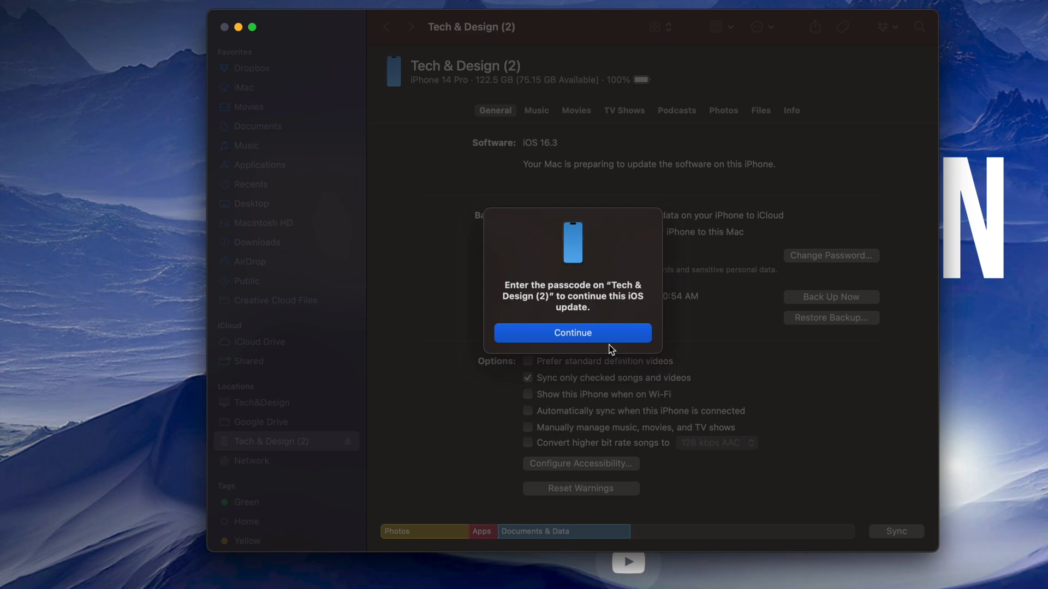
left_click(571, 332)
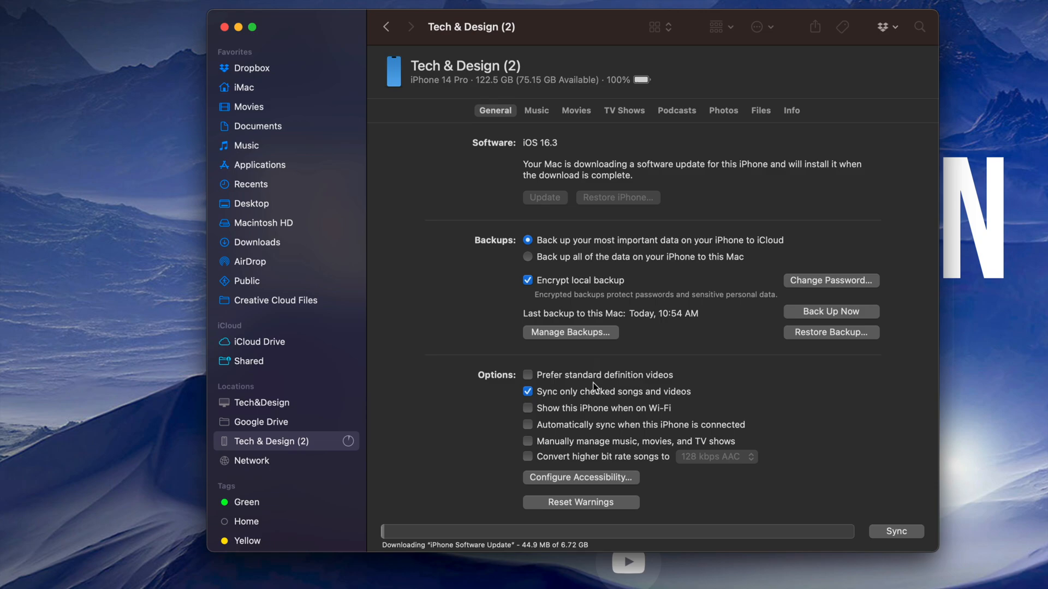
mouse_move(457, 575)
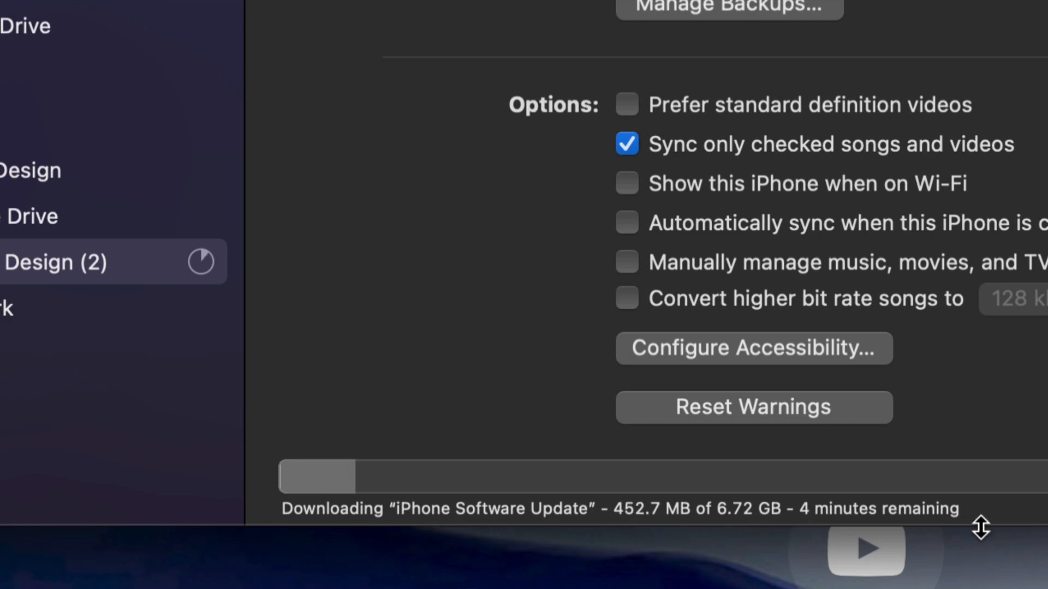
mouse_move(955, 528)
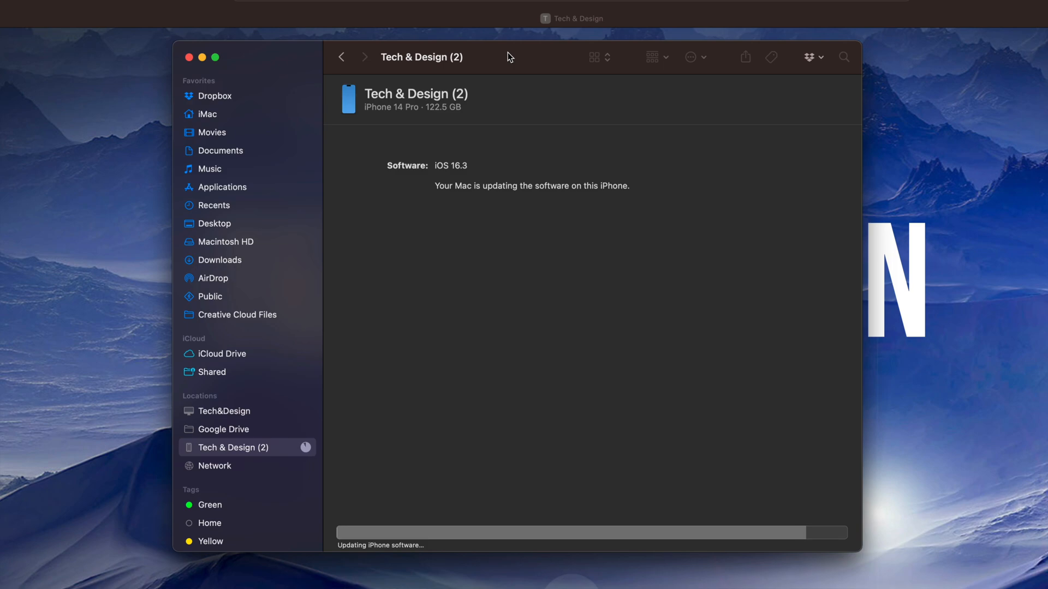
- Wait for the iPhone to finish installing iOS 16.3.1
left_click(224, 411)
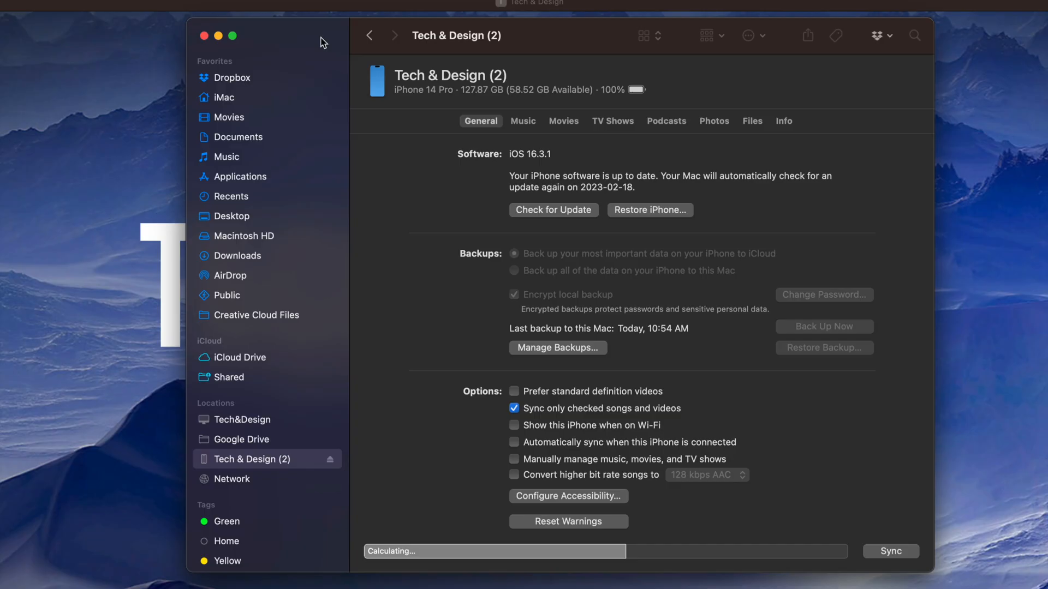
- Reopen the iPhone's summary page and check for updates again, confirming iOS 16.3.1
left_click(514, 253)
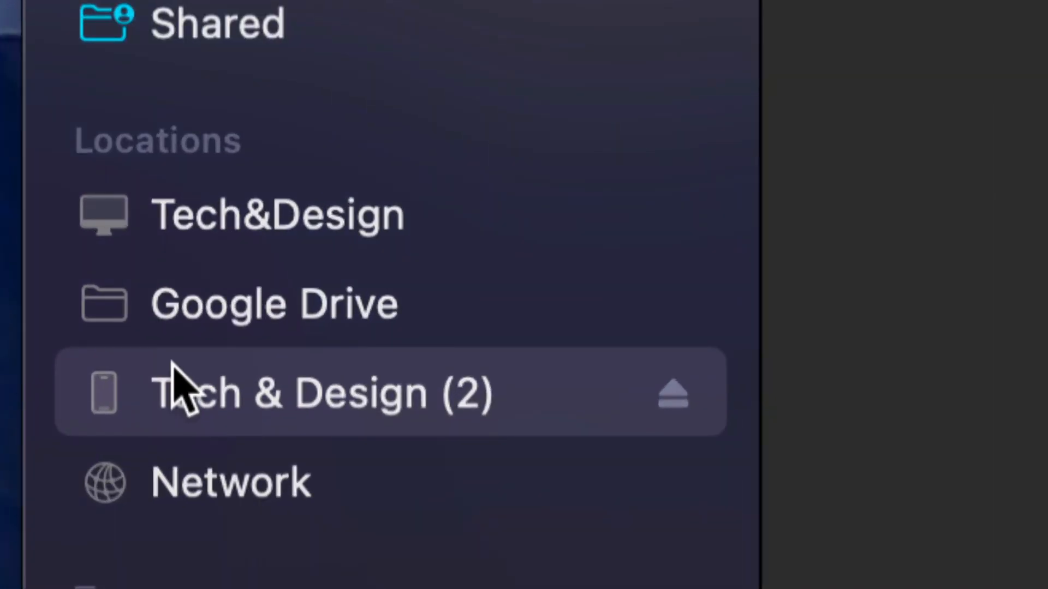
mouse_move(440, 401)
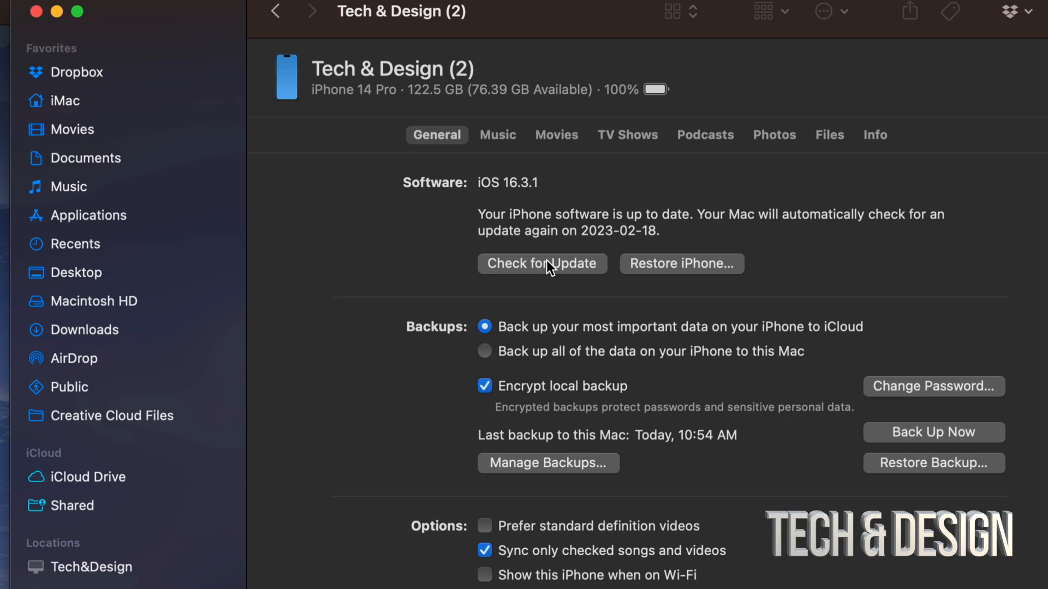
left_click(542, 263)
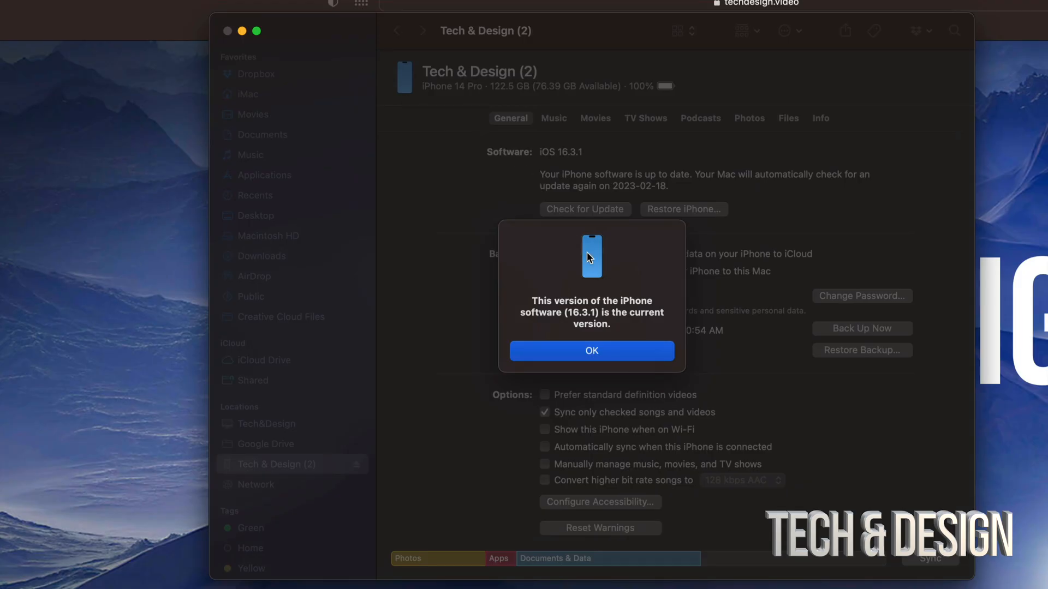